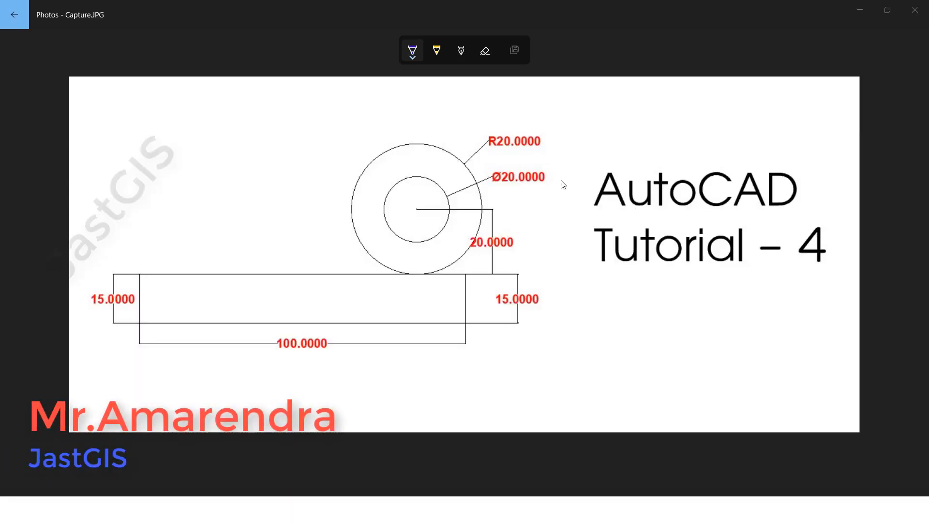
pyautogui.moveTo(285, 262)
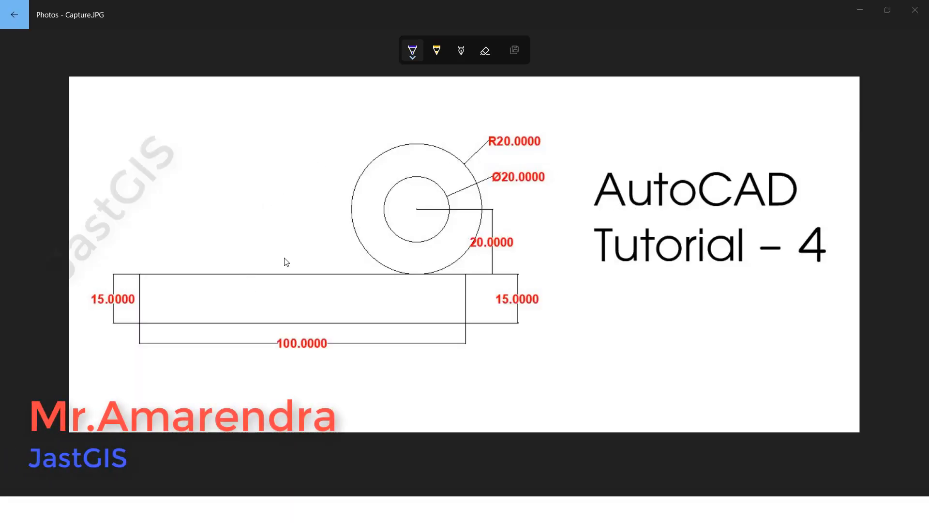
pyautogui.moveTo(435, 252)
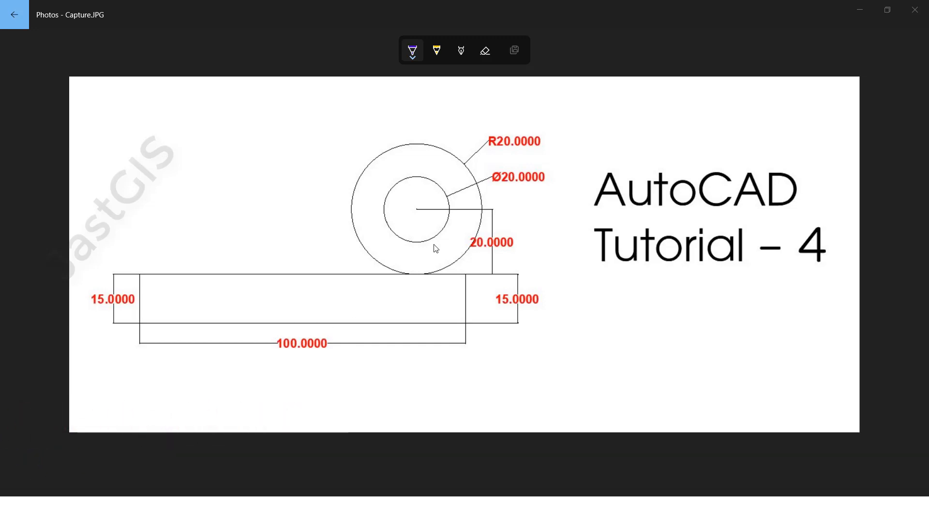
pyautogui.moveTo(450, 315)
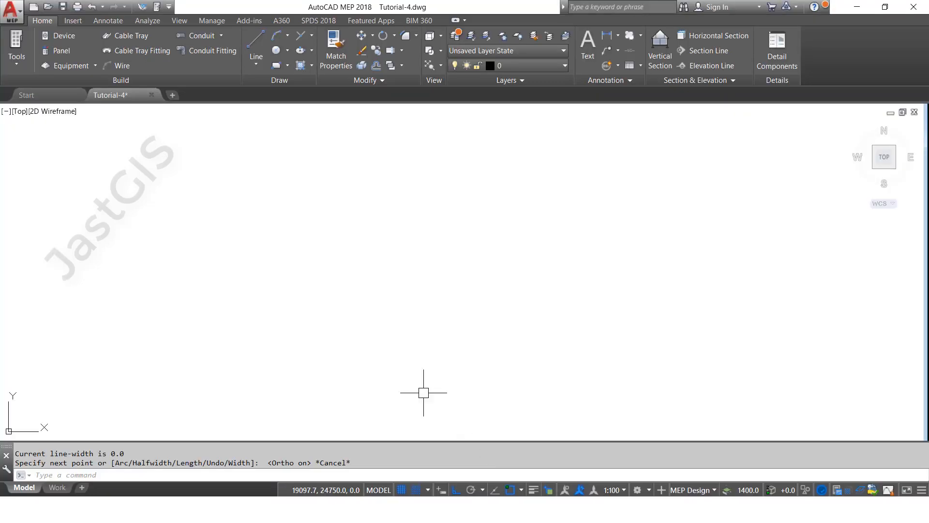
pyautogui.moveTo(438, 424)
pyautogui.write('pl')
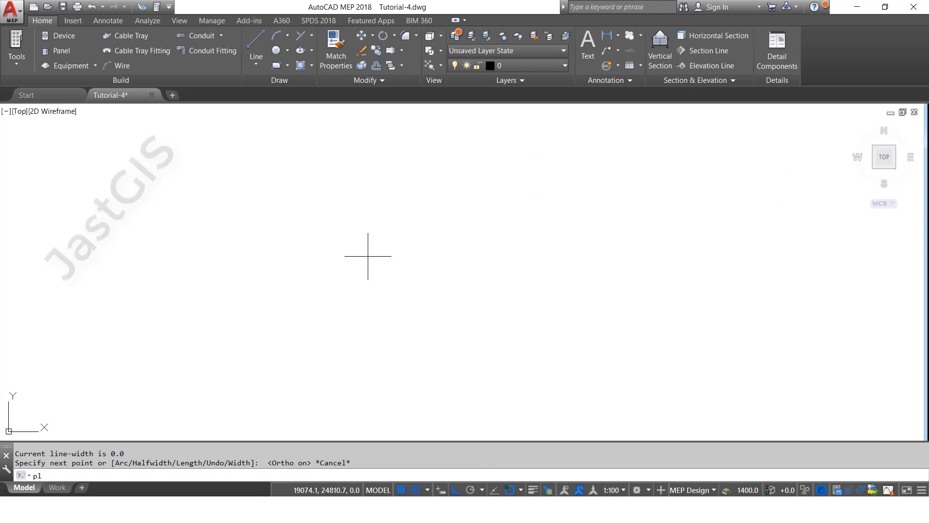
# Draw the closed 80 by 15 rectangular base as a polyline with Ortho on
pyautogui.click(220, 287)
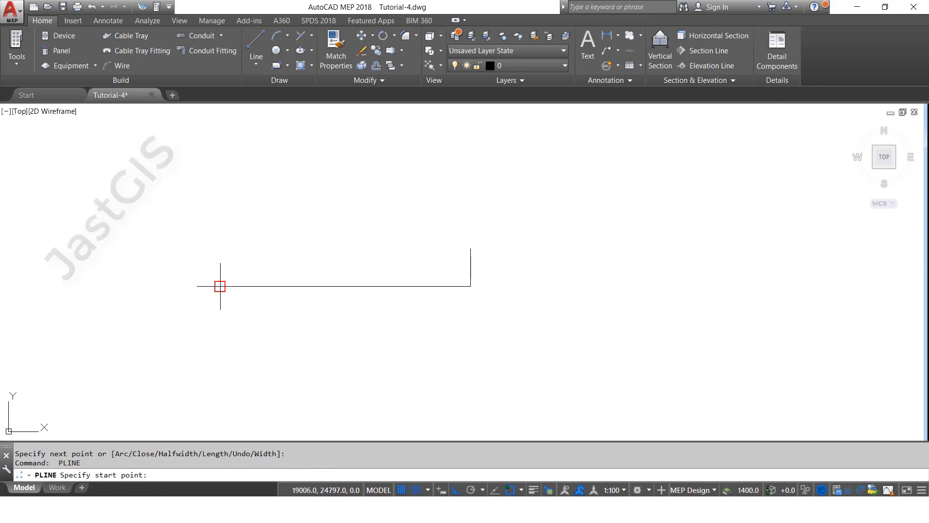
pyautogui.click(220, 286)
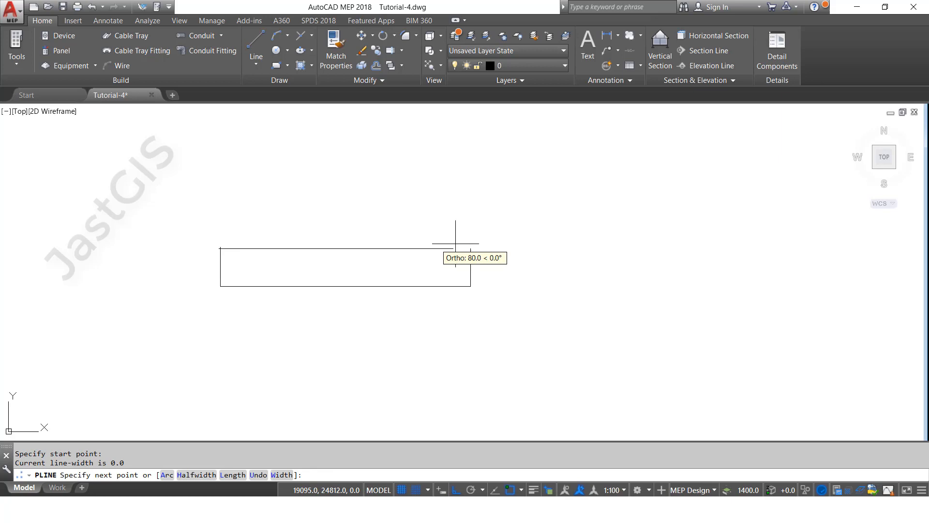
pyautogui.click(455, 241)
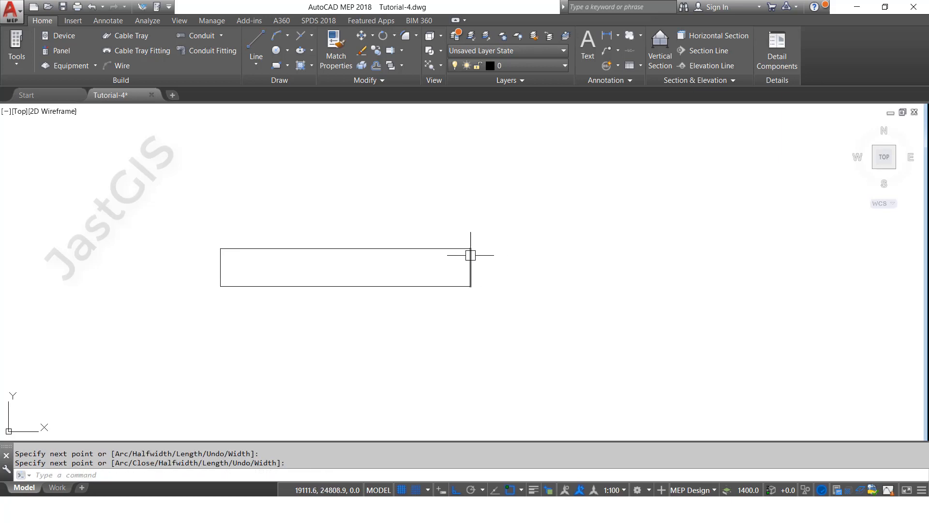
pyautogui.click(403, 245)
pyautogui.write(' 15')
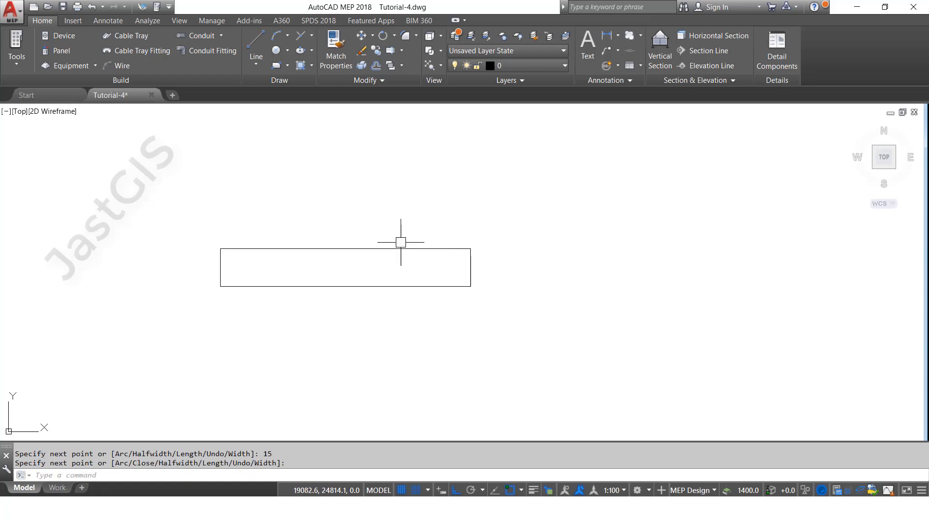
pyautogui.write('pl PLINE')
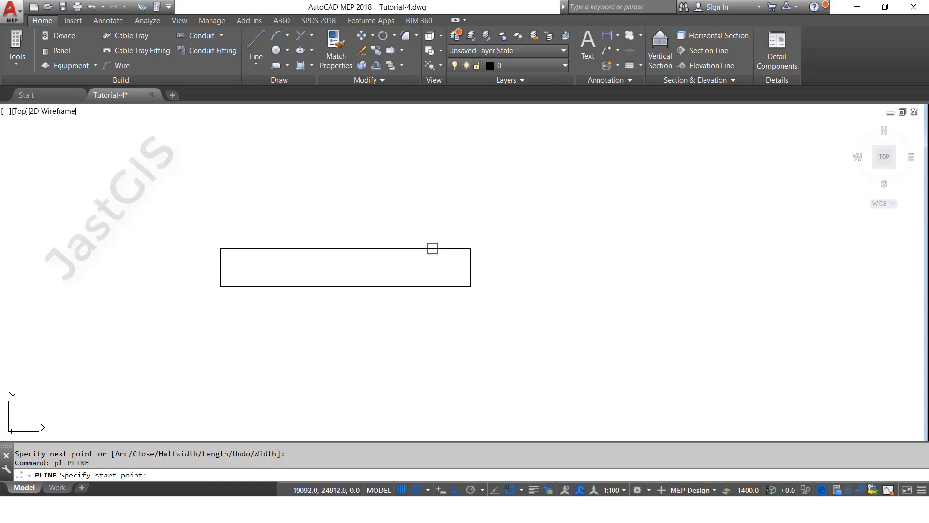
# Draw a vertical construction line from the top edge and the concentric radius-20 and radius-10 circles at its end
pyautogui.click(432, 248)
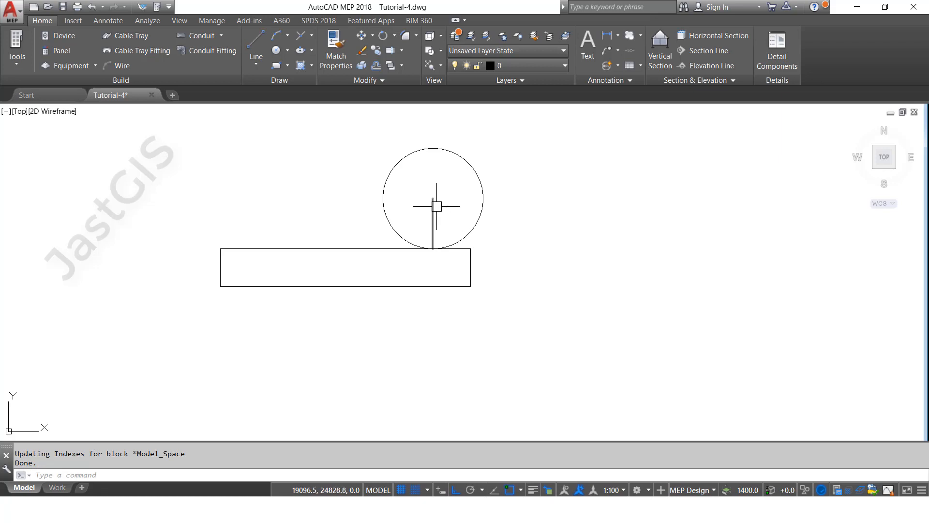
pyautogui.moveTo(435, 207)
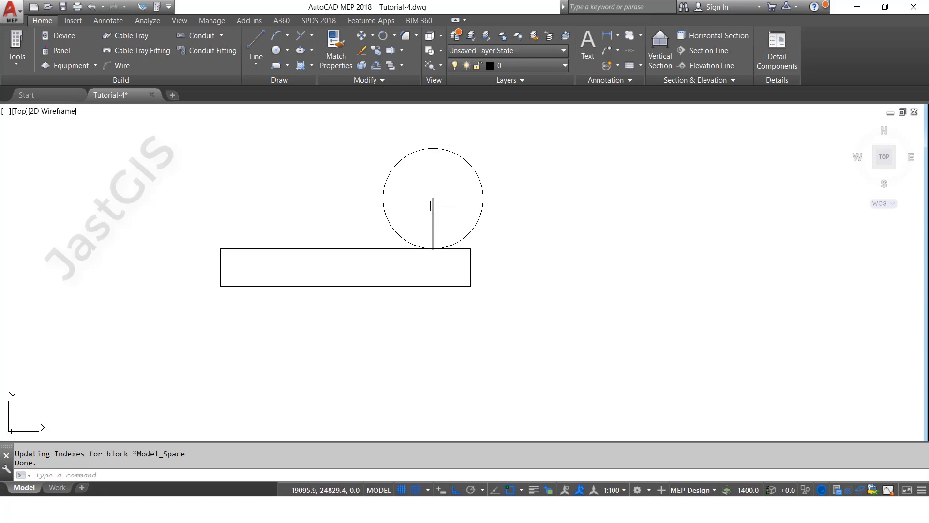
pyautogui.click(433, 206)
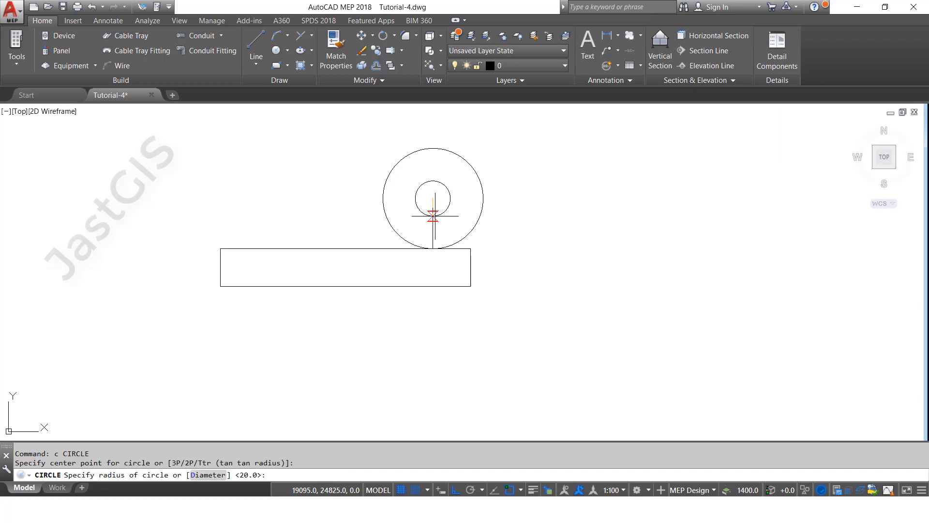
pyautogui.write('10')
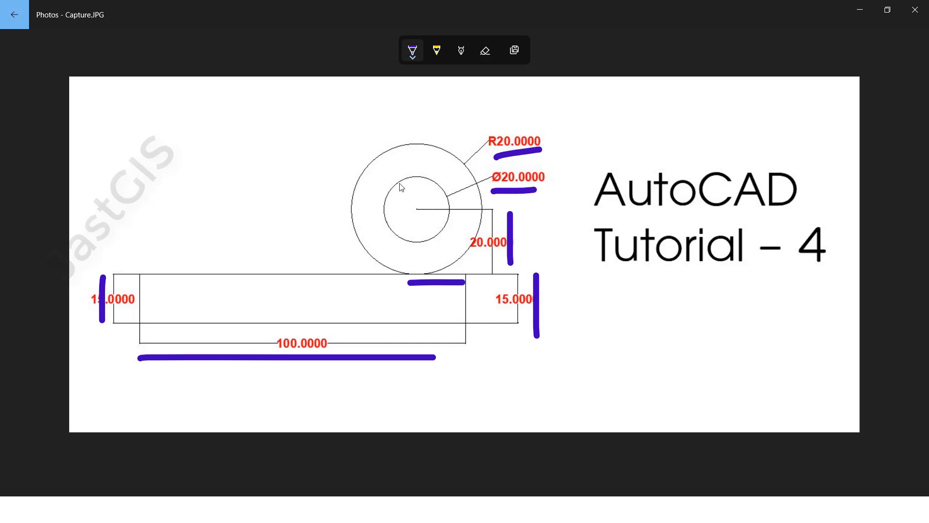
pyautogui.moveTo(173, 369)
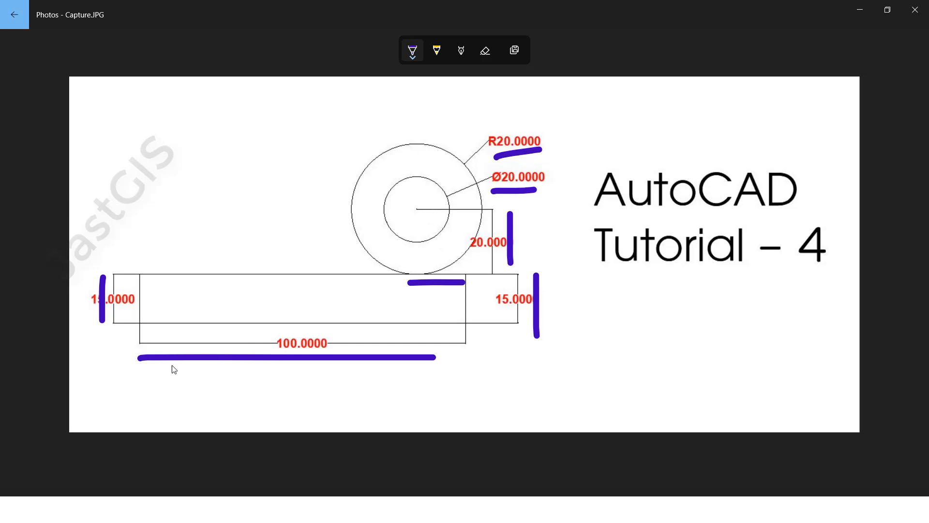
pyautogui.moveTo(497, 197)
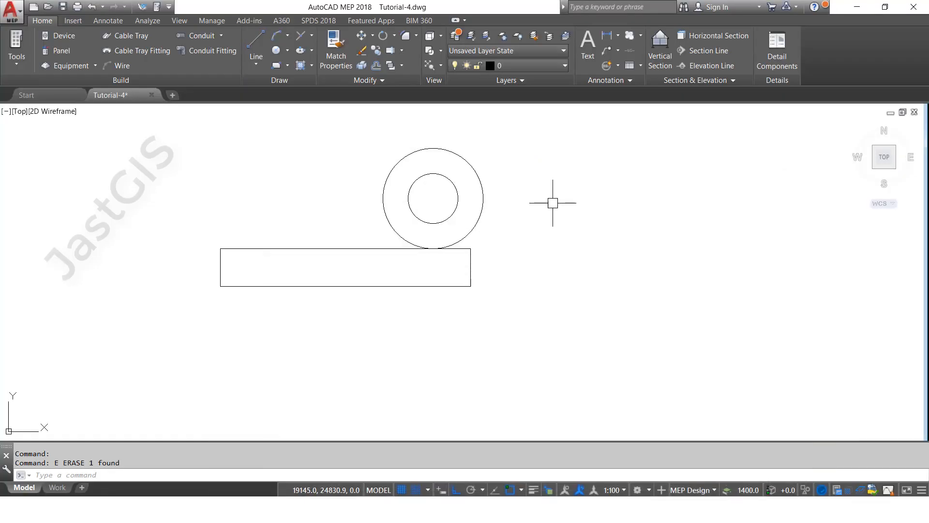
pyautogui.moveTo(603, 110)
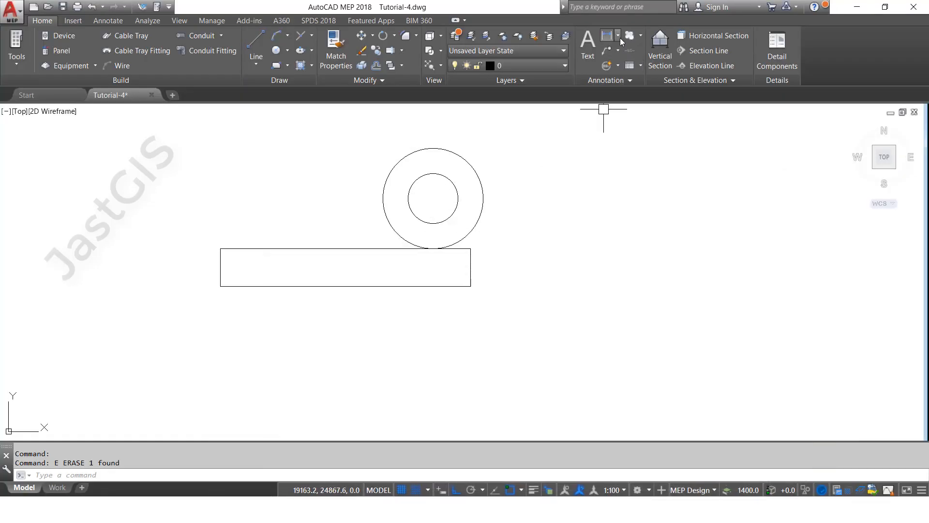
# Add linear dimensions: the base's left 15 height and the circle centre's 20 and 15 offsets
pyautogui.click(607, 36)
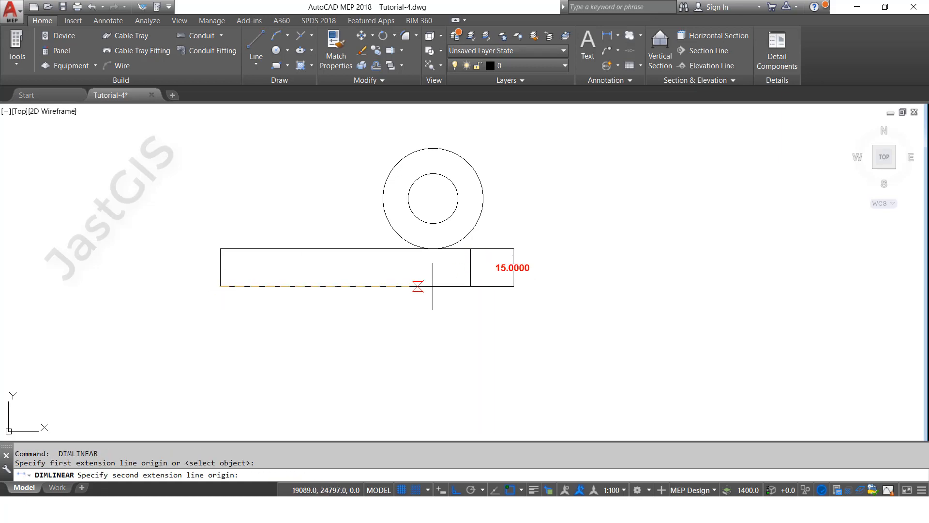
pyautogui.click(346, 314)
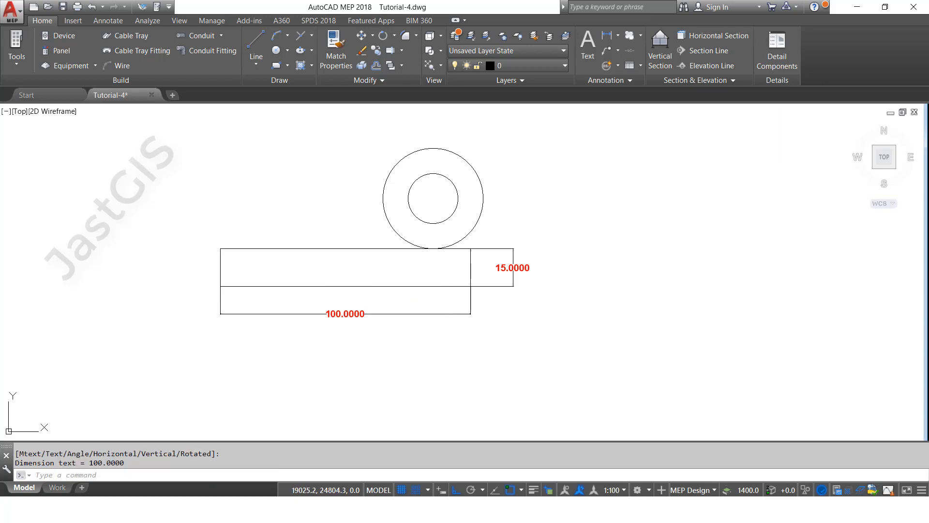
pyautogui.click(220, 287)
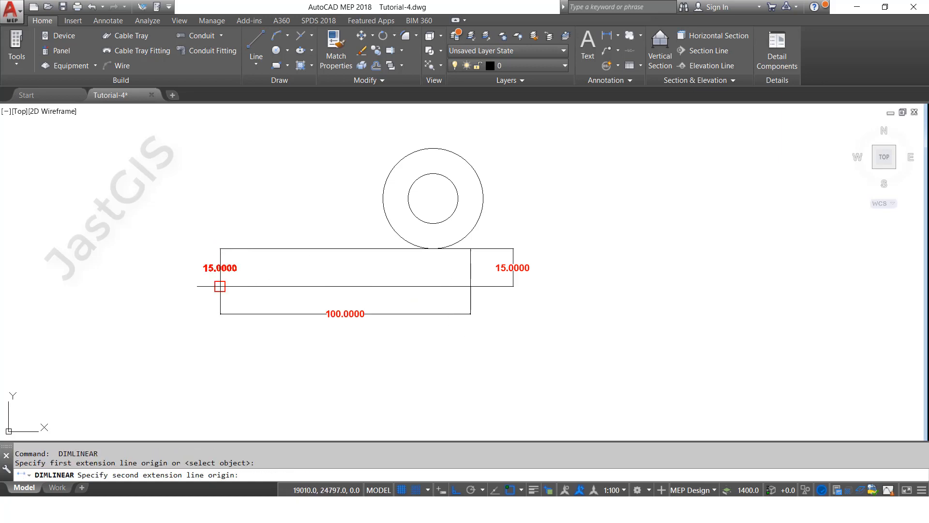
pyautogui.moveTo(470, 248)
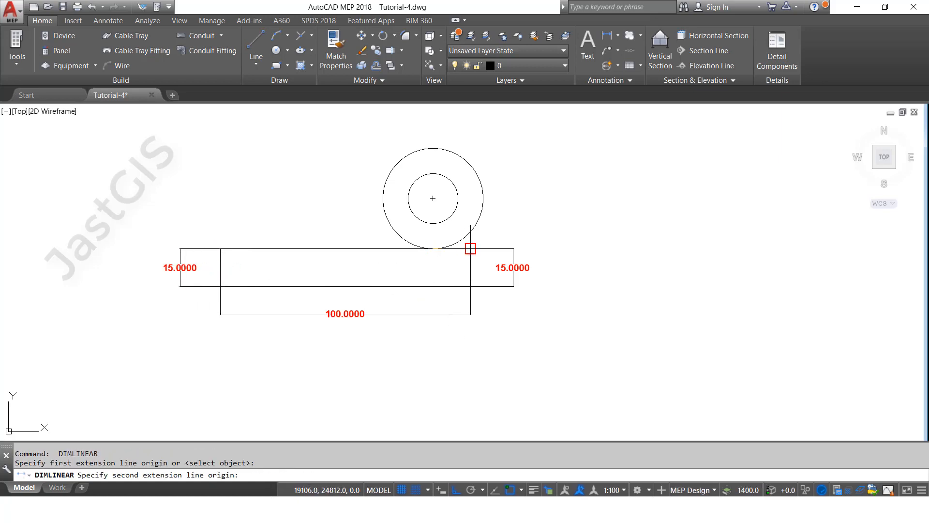
pyautogui.click(430, 231)
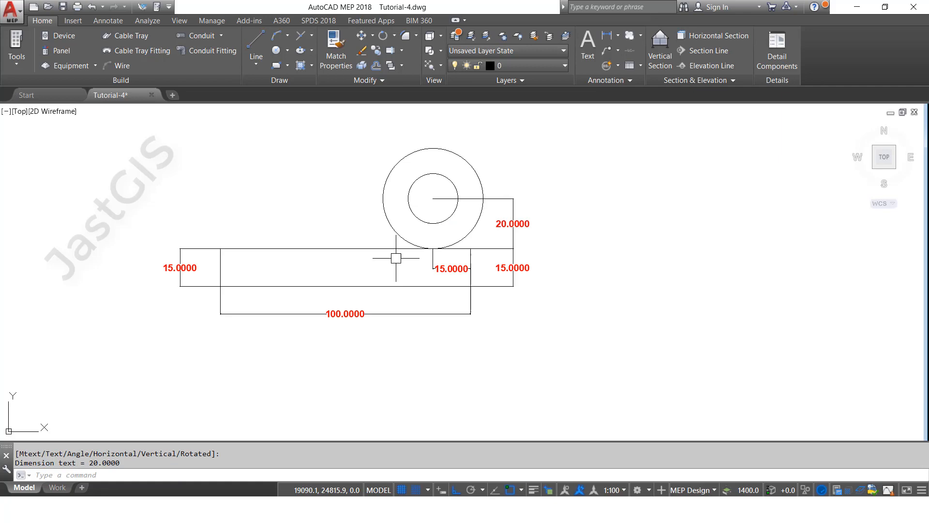
pyautogui.moveTo(497, 278)
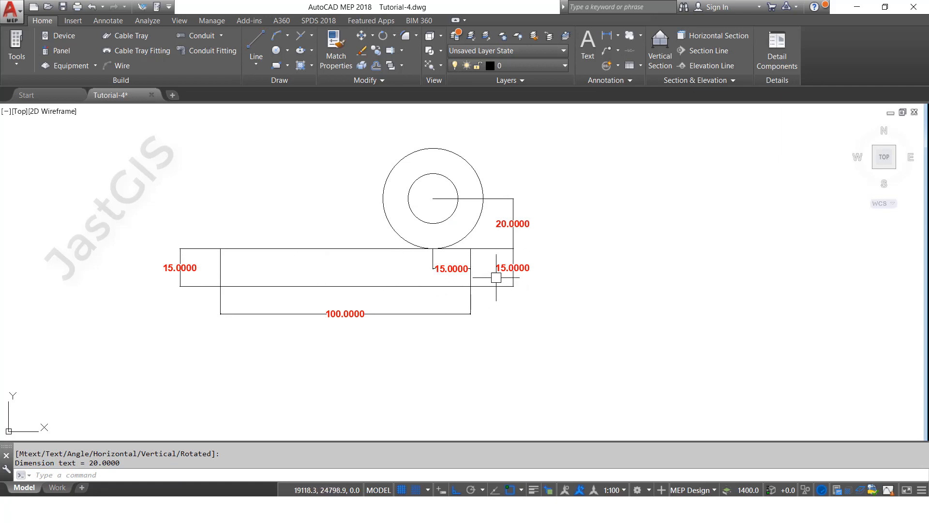
pyautogui.moveTo(479, 171)
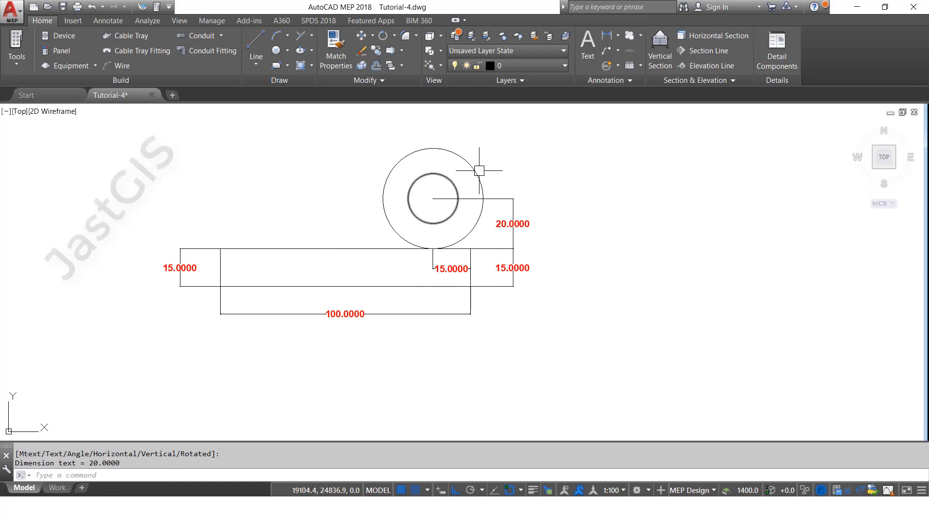
pyautogui.moveTo(467, 162)
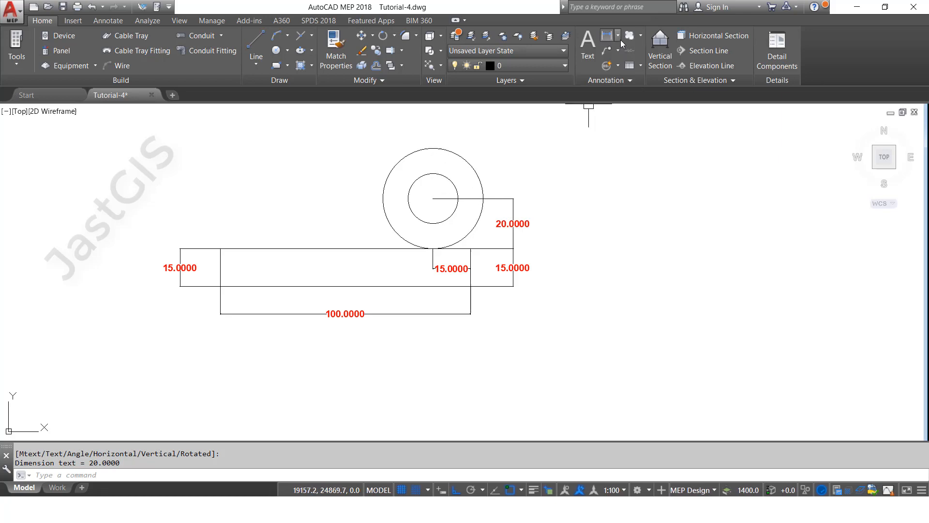
# Label the outer circle with an R20 radius dimension
pyautogui.click(609, 35)
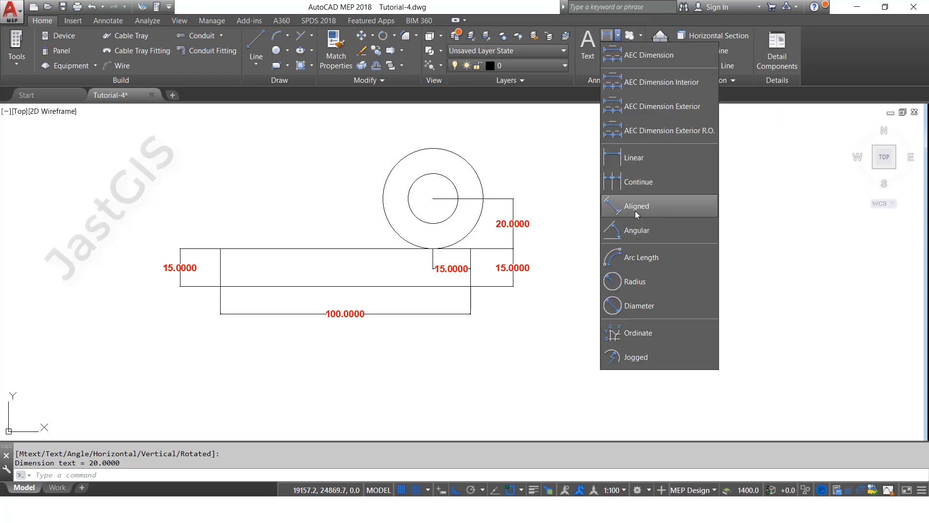
pyautogui.click(634, 281)
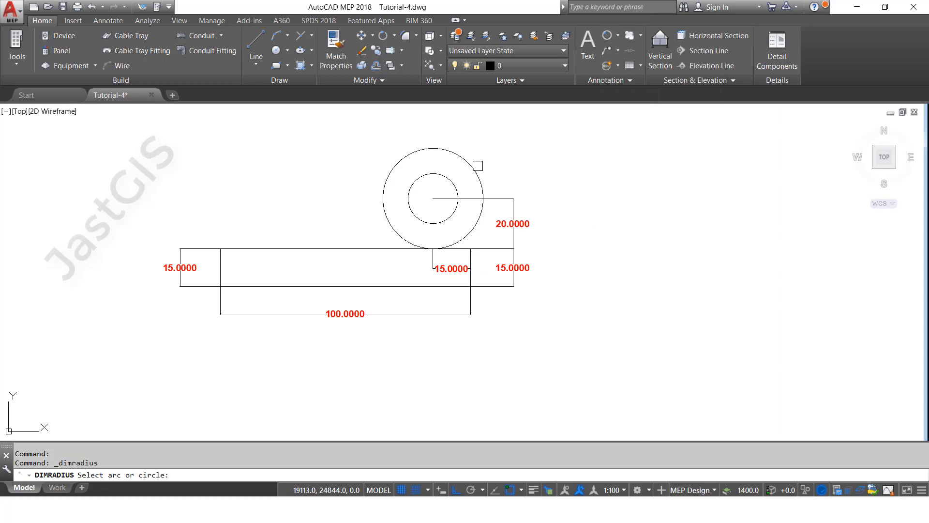
pyautogui.click(477, 166)
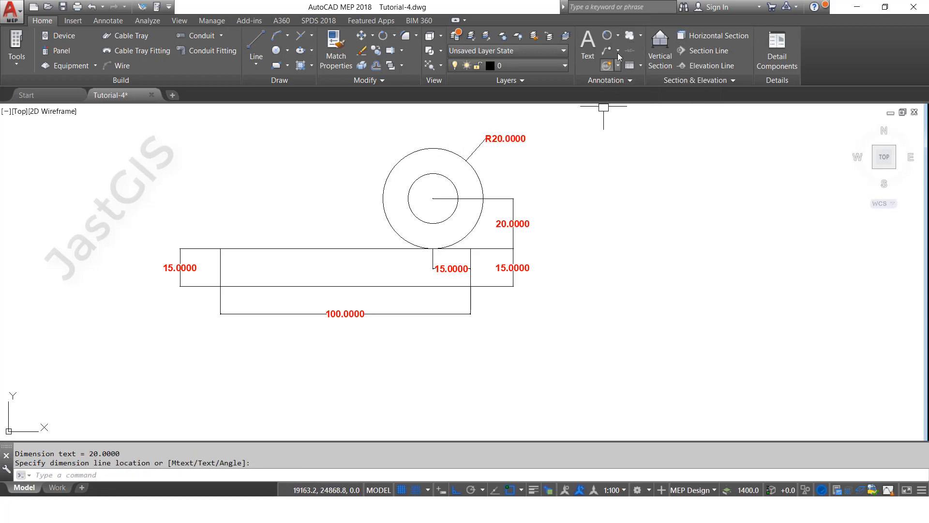
# Label the inner circle with a Ø20 diameter dimension
pyautogui.click(606, 53)
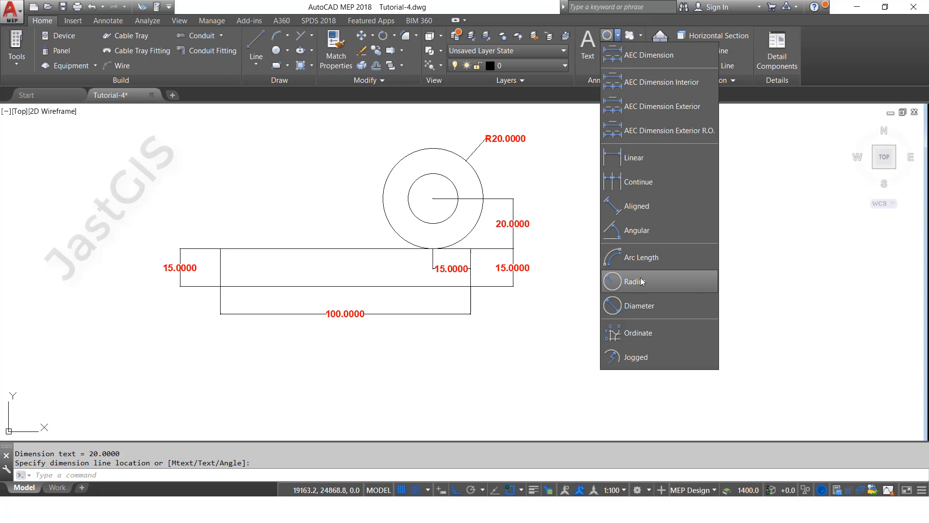
pyautogui.click(638, 305)
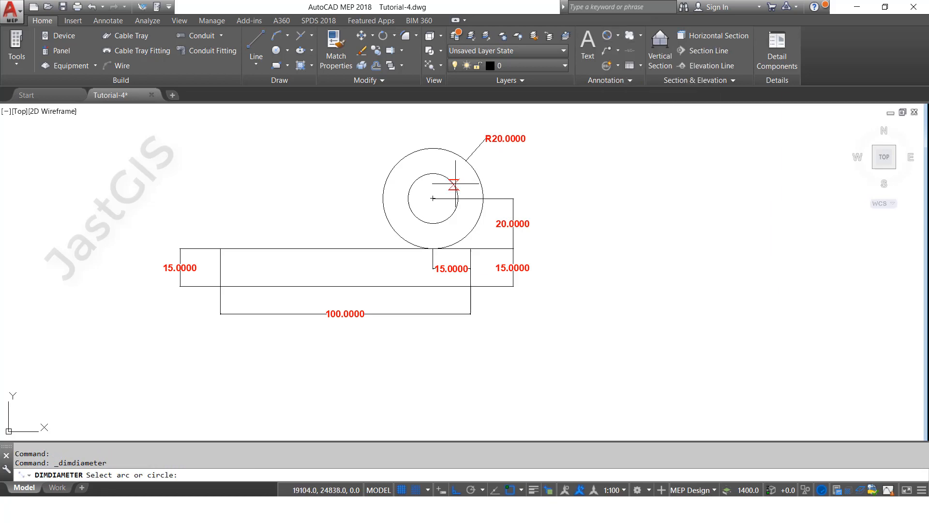
pyautogui.click(453, 185)
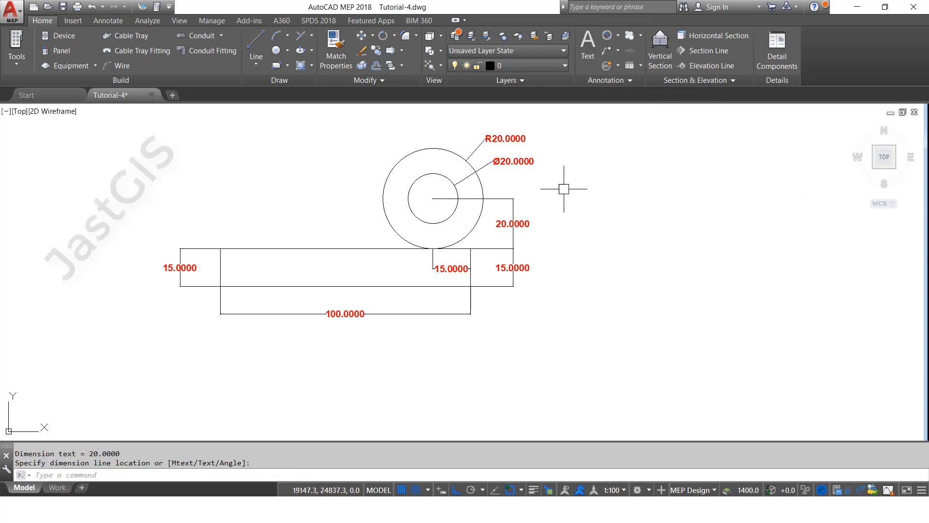
pyautogui.moveTo(378, 187)
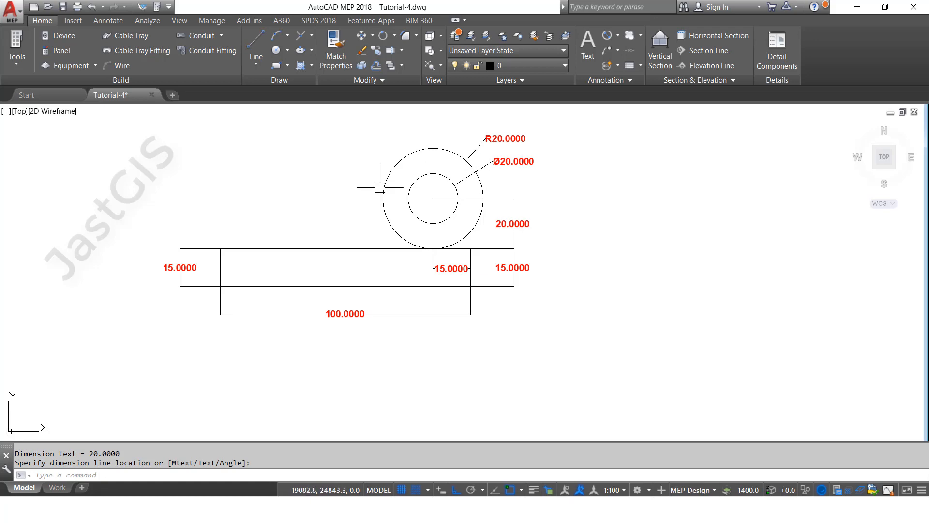
pyautogui.moveTo(380, 187)
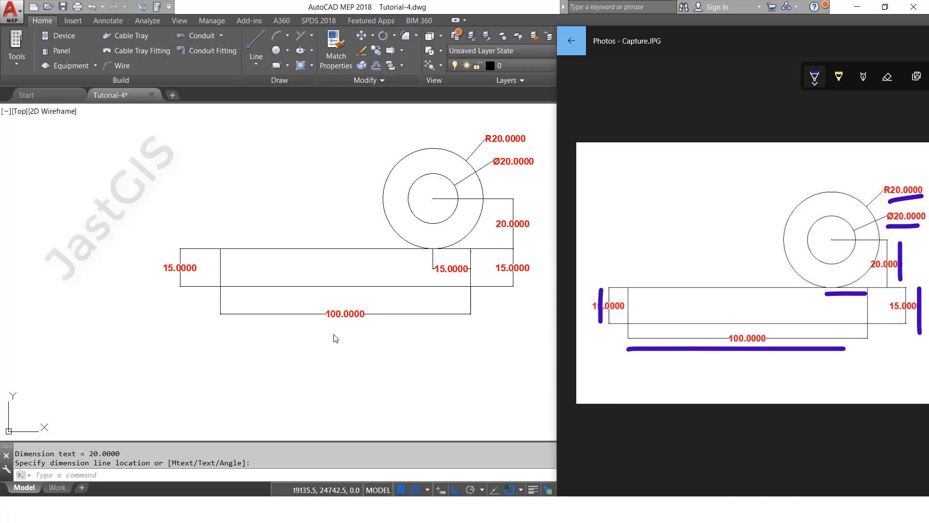
pyautogui.moveTo(428, 264)
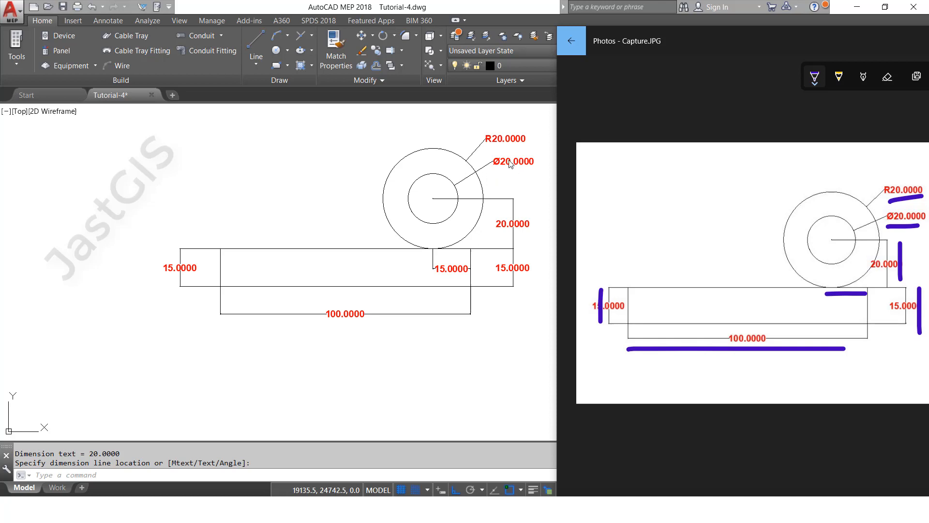
pyautogui.moveTo(453, 13)
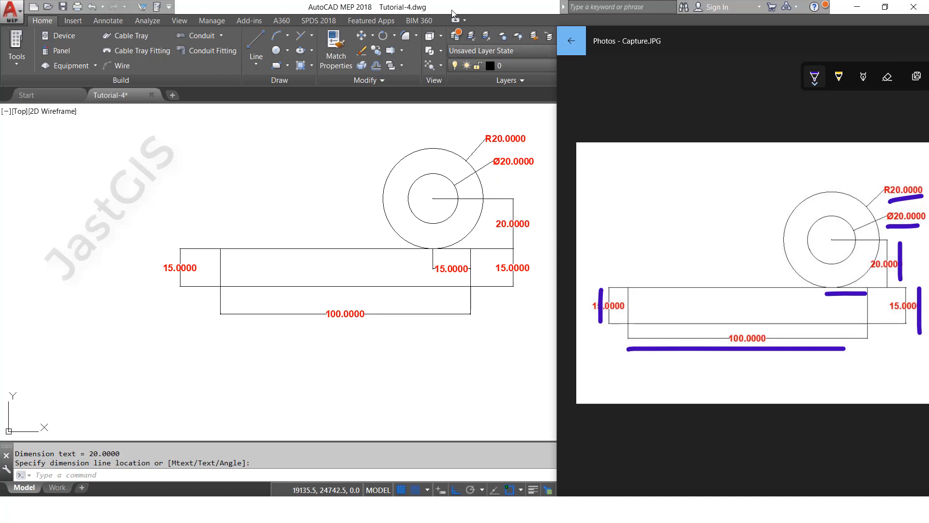